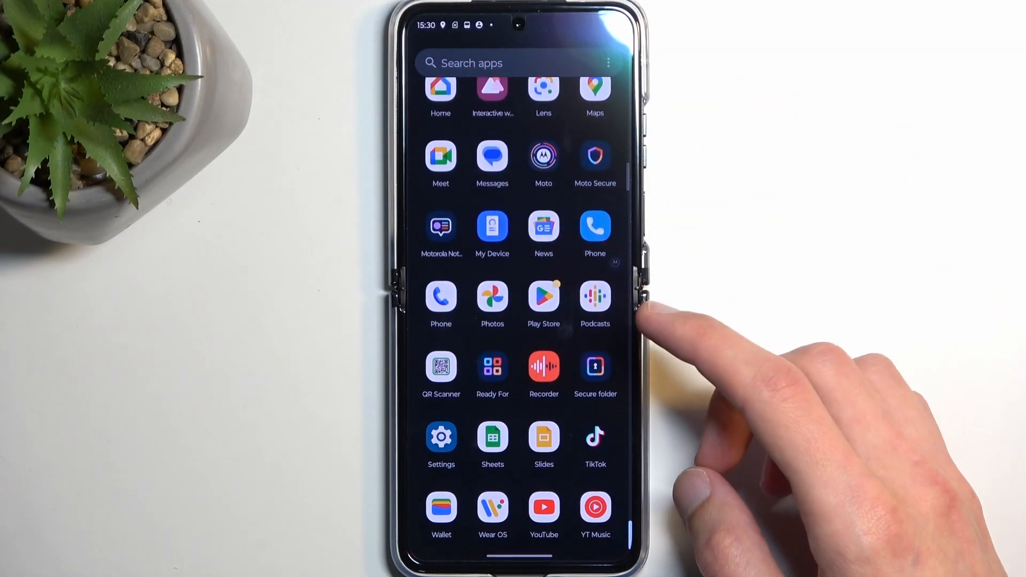
- Navigate Settings > System > Reset options and choose 'Erase all data (factory reset)'
left_click(441, 437)
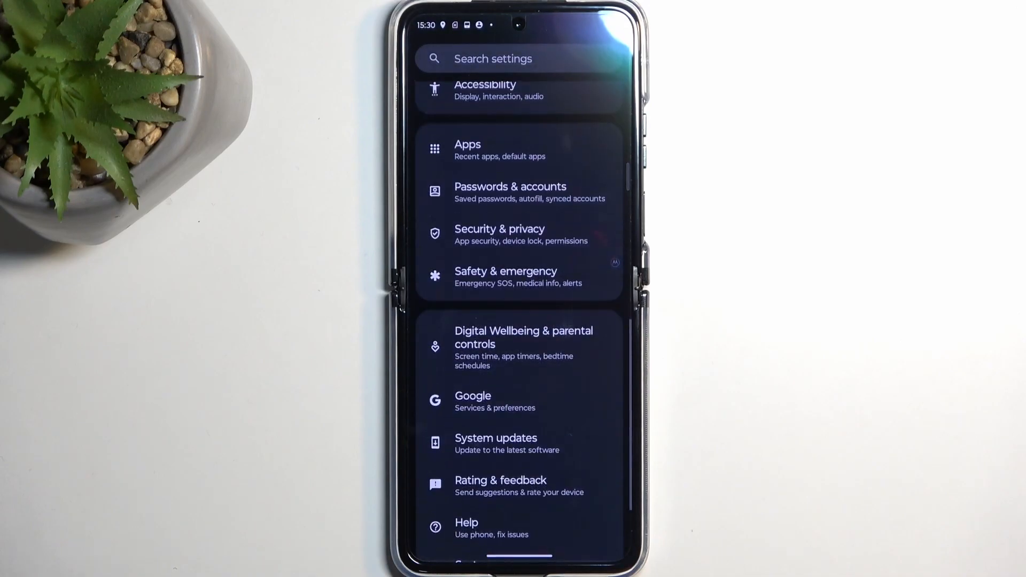
scroll("up", 3)
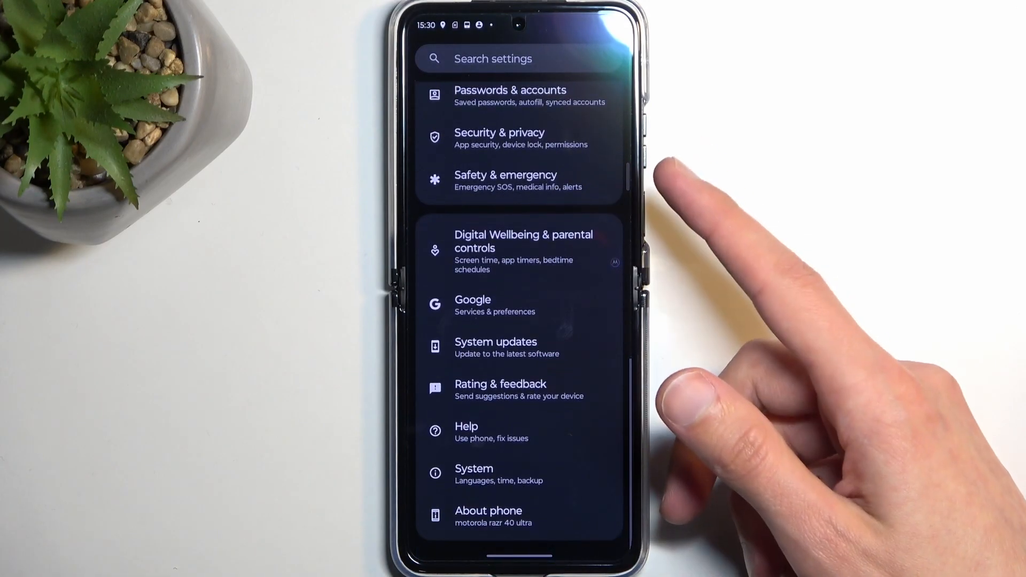
left_click(474, 474)
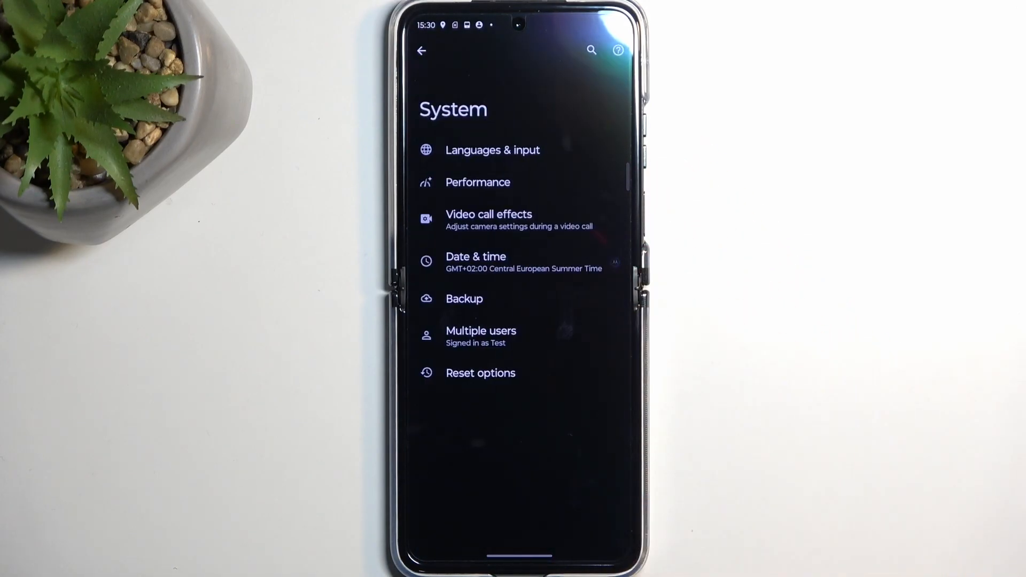
left_click(480, 373)
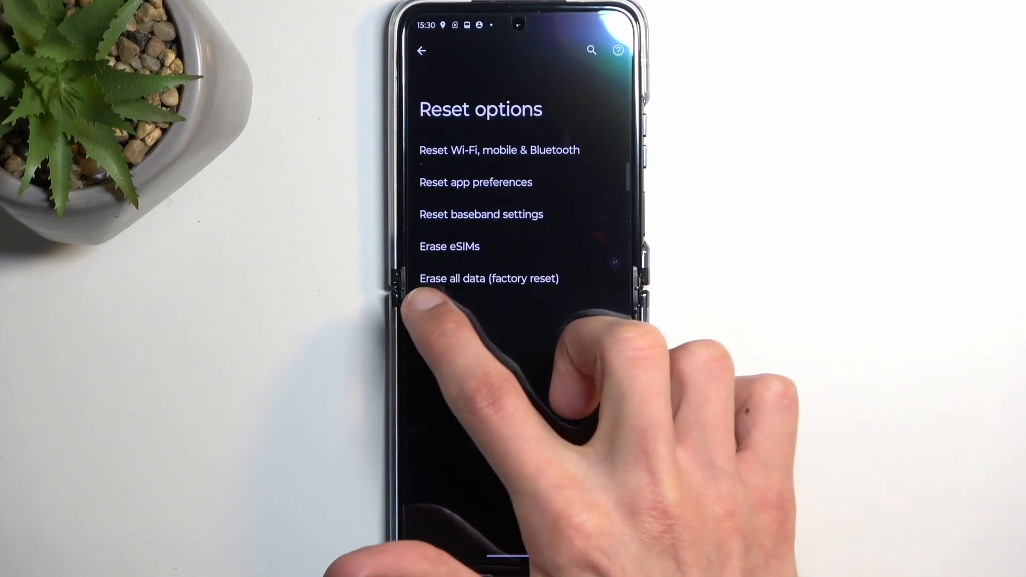
left_click(488, 278)
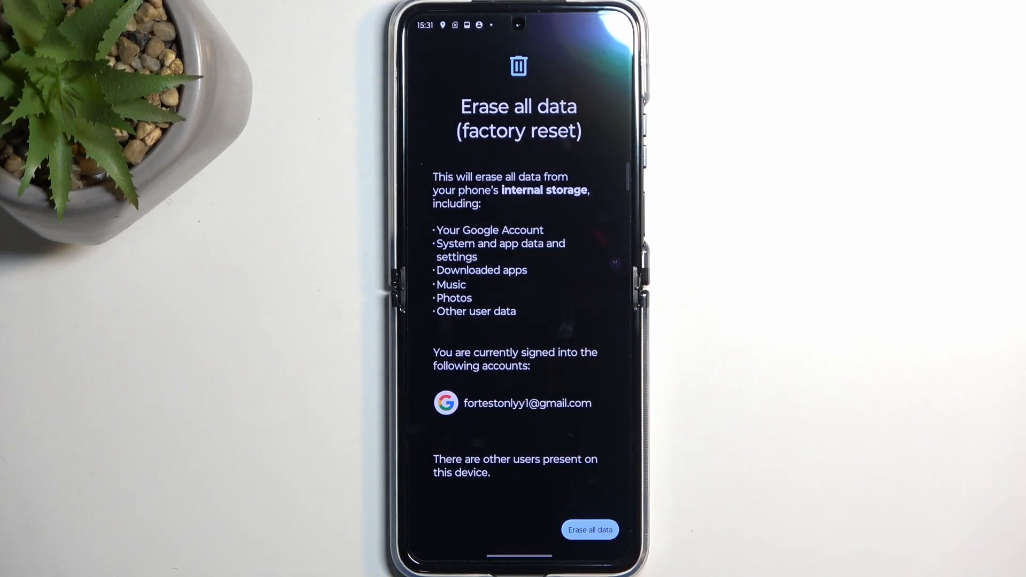
- Confirm the factory reset warning by selecting 'Erase all data'
left_click(589, 529)
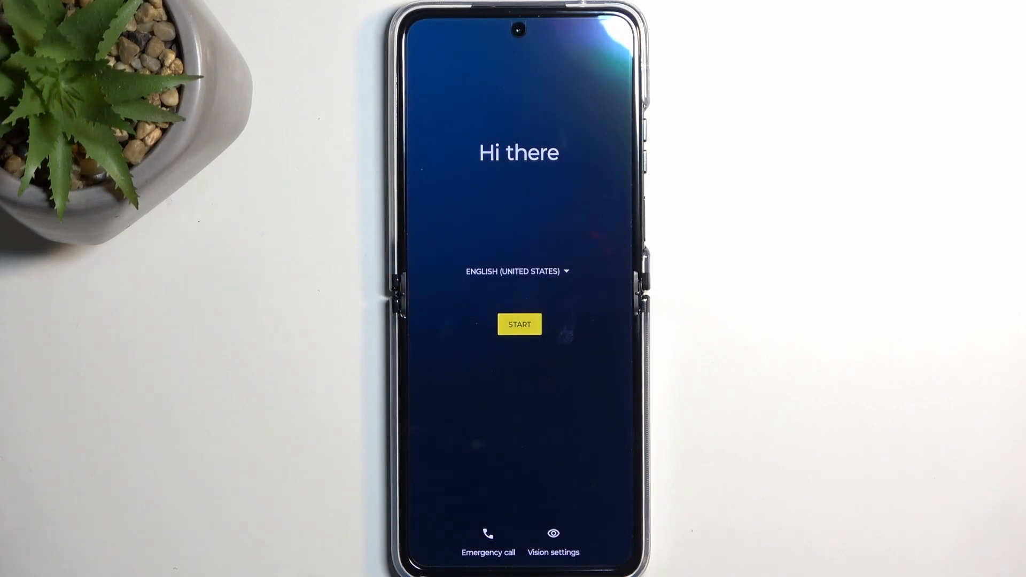
- Give the final reset confirmation and let the phone reboot to the 'Hi there' screen
left_click(553, 539)
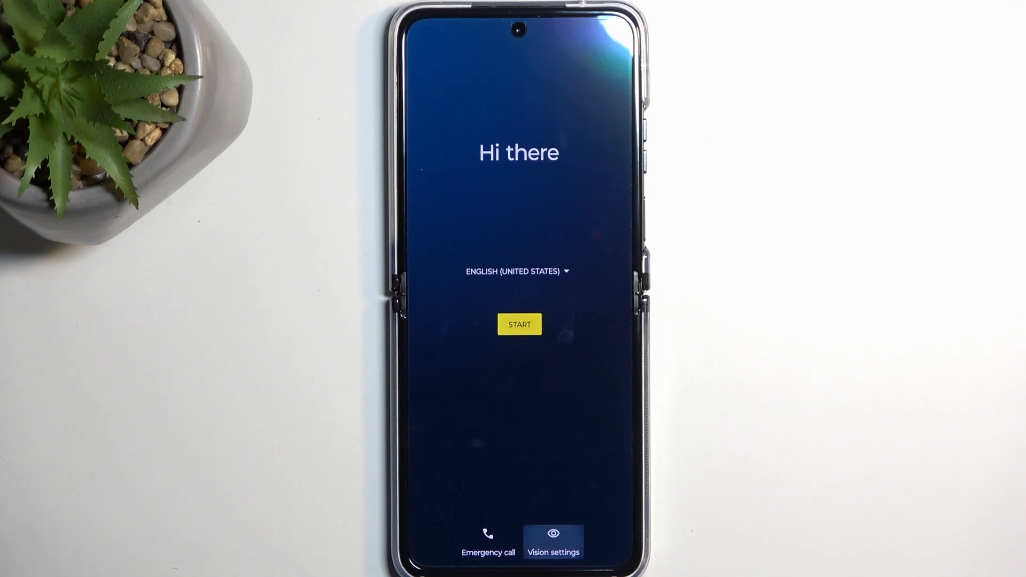